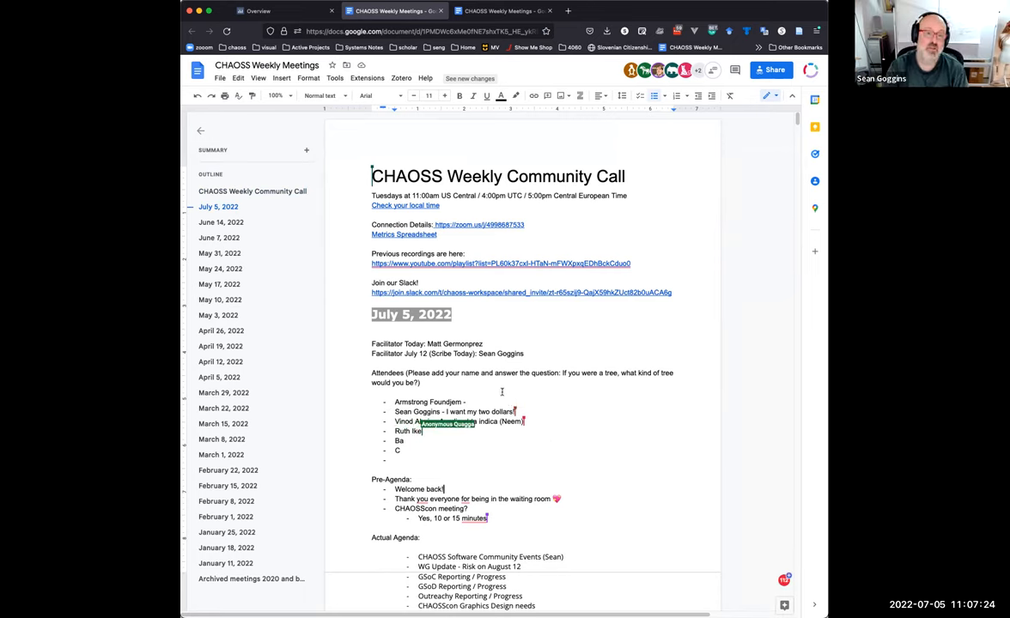
type("Ikegam")
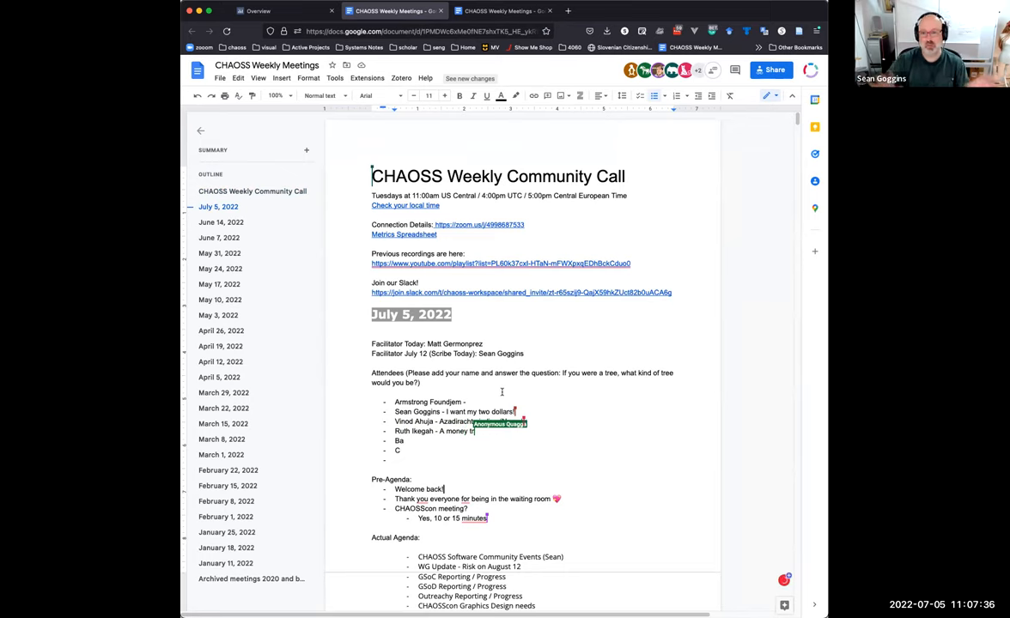
type("Azadirachta indica (Neem)")
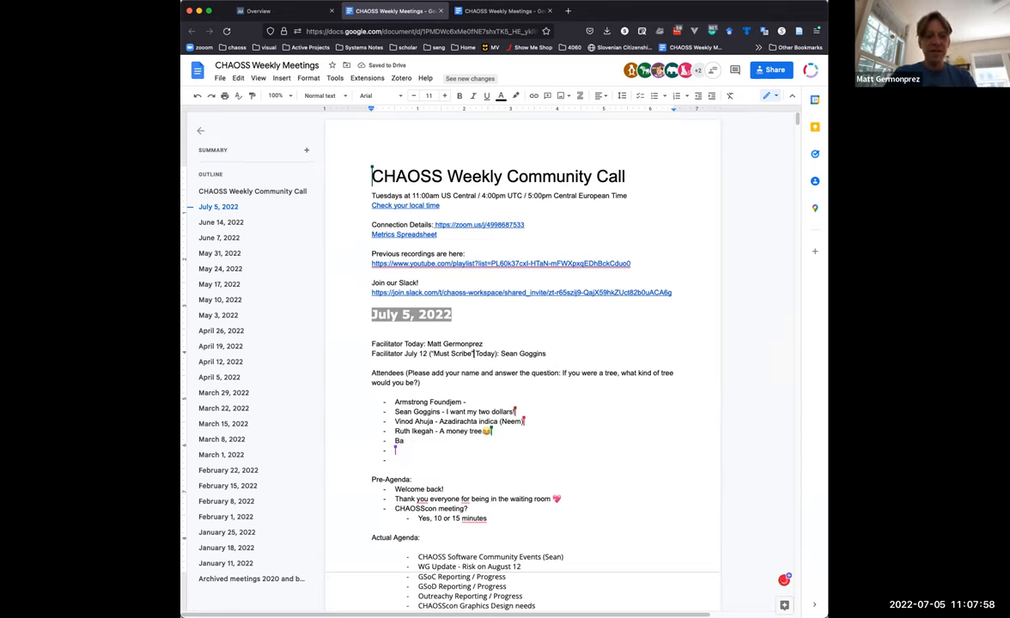
type("Matt Germonprez -")
type("[All are welcome to scribe] ")
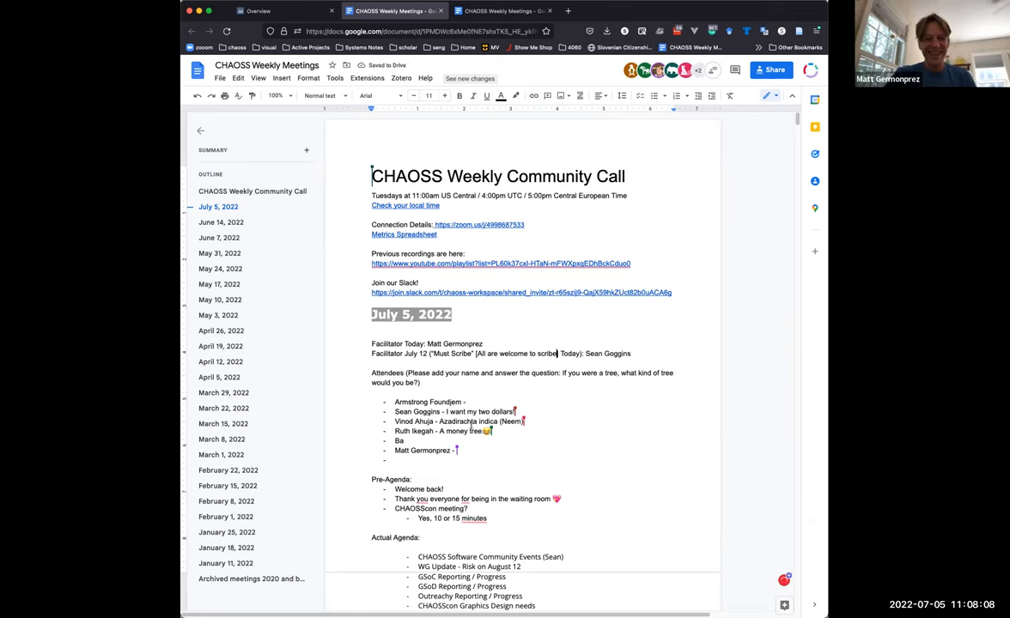
type("Birch tree")
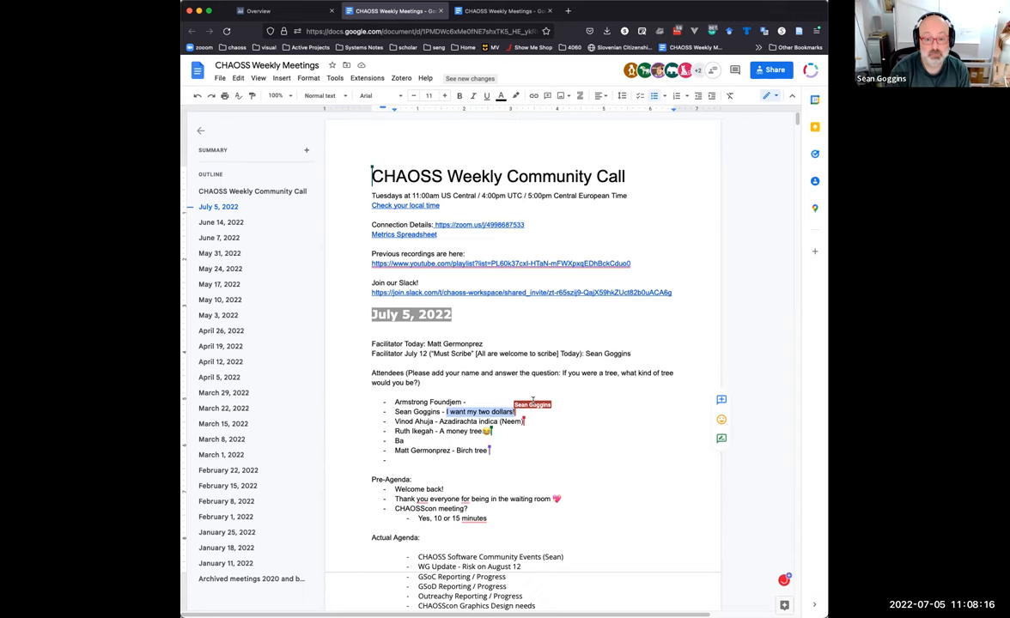
type("A pine tree")
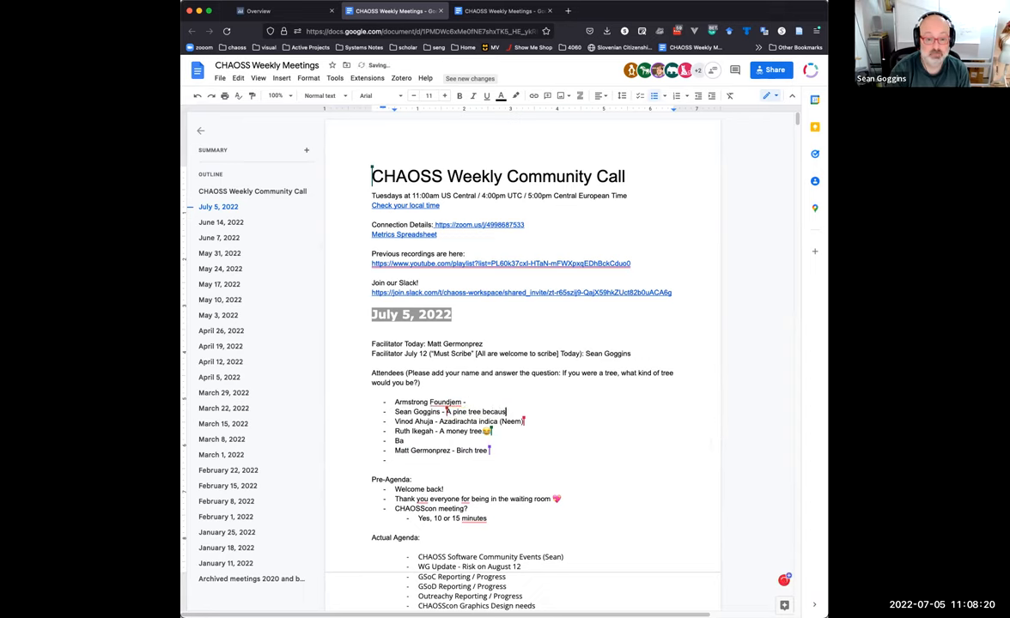
type("because I'm always green.")
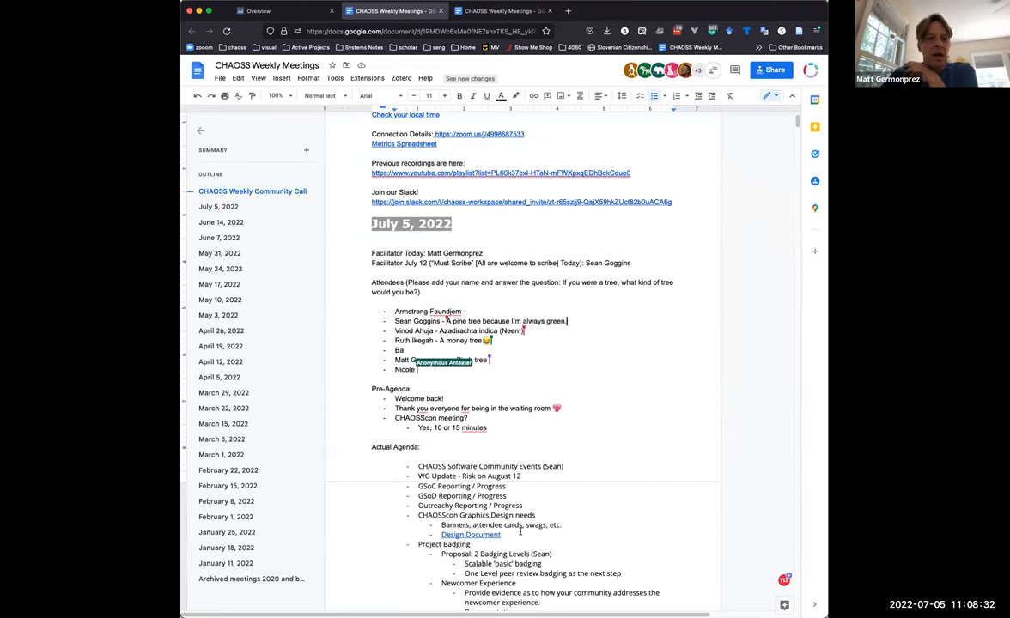
type("Huesman -")
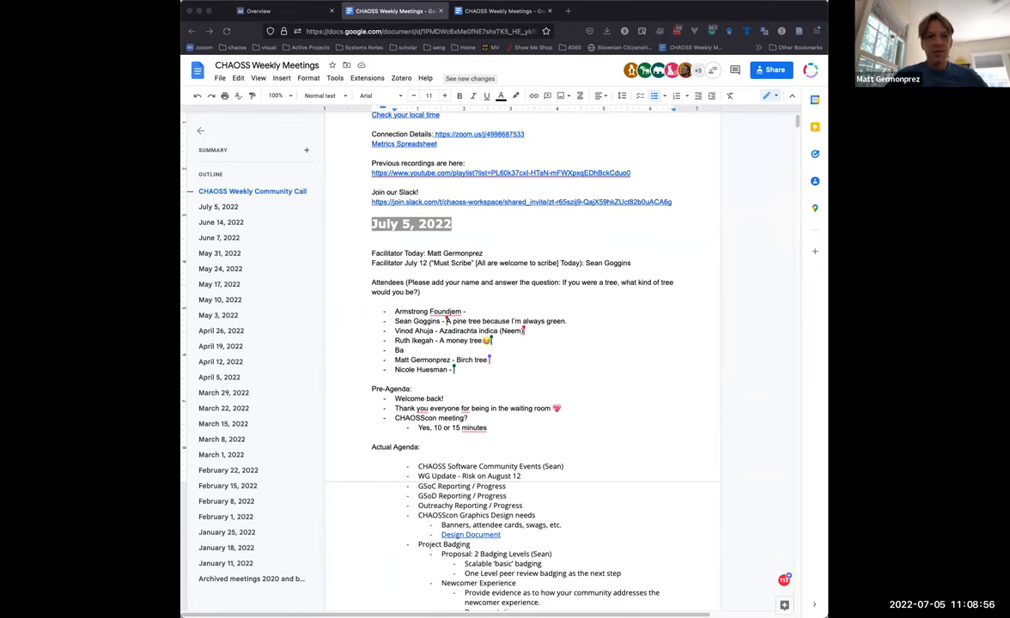
type("Magnolia tree")
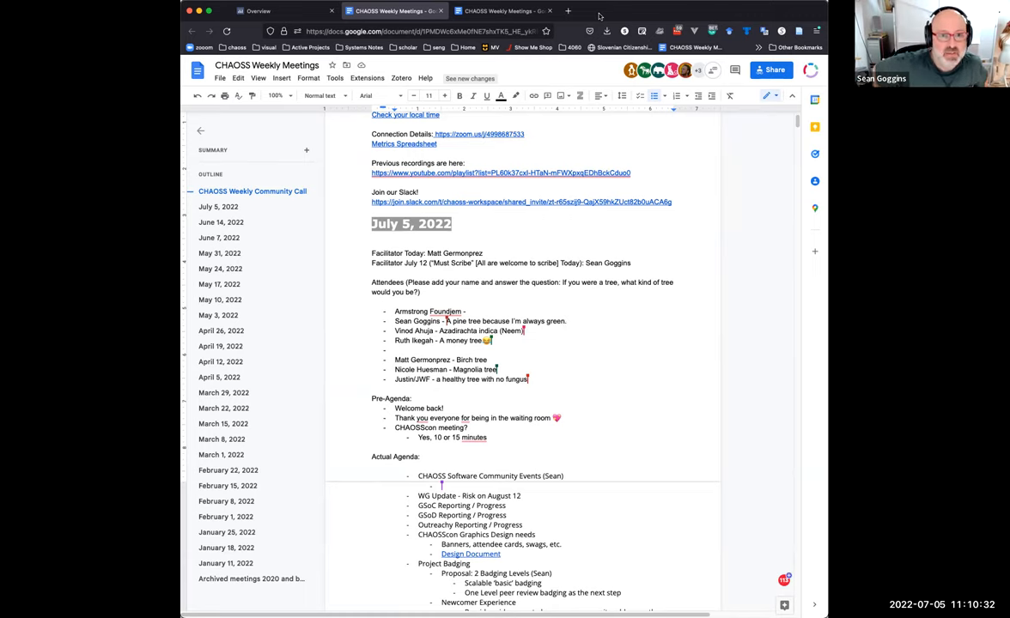
Step: Type 'Alternating Saturdays to host and help people getting started with the software' under community events
type("Alternating Saturdays to host")
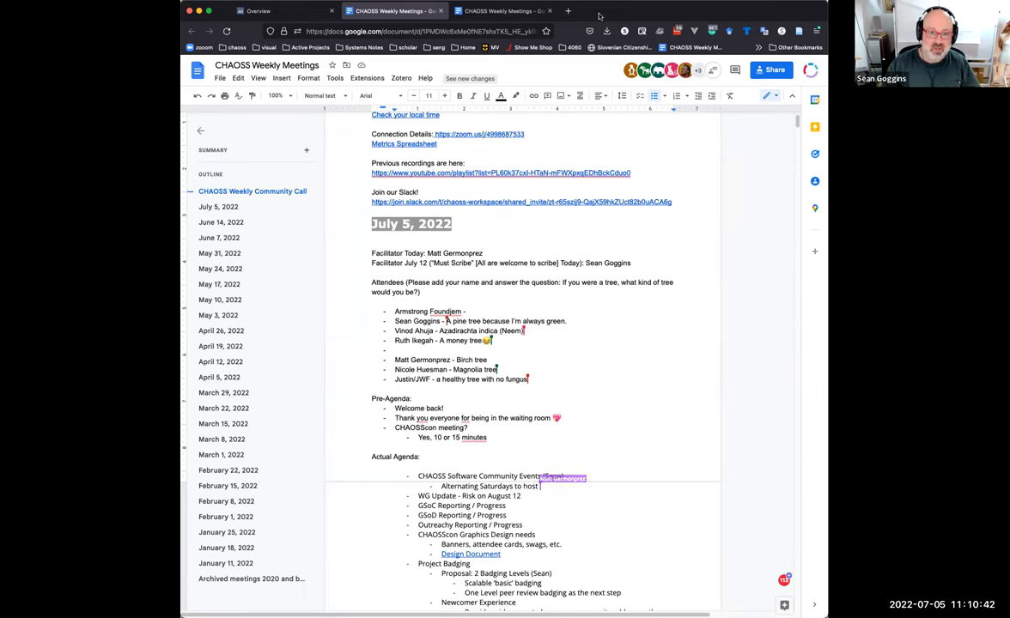
type("and help people")
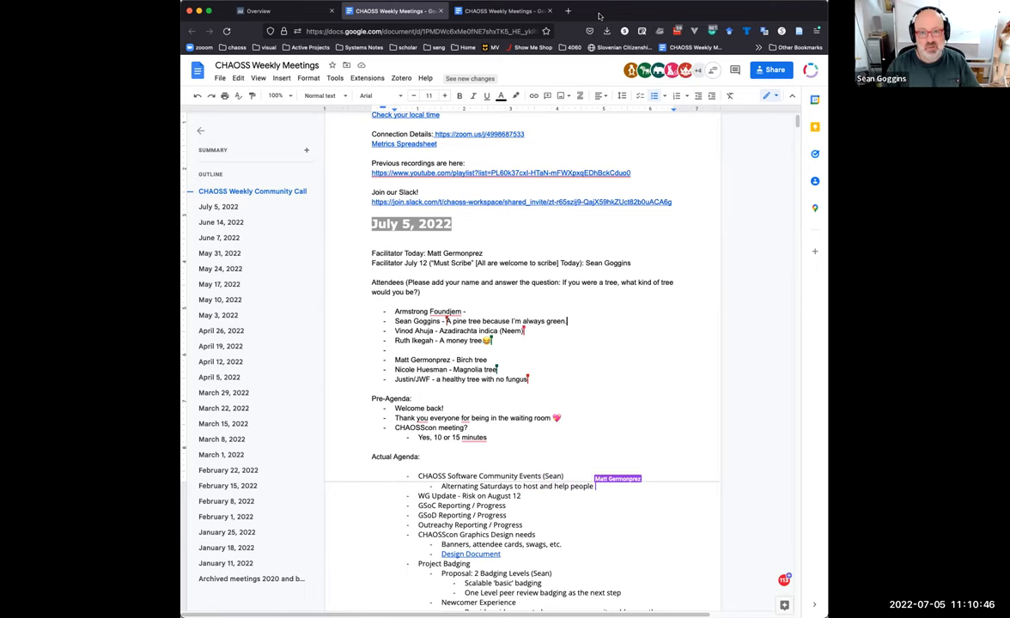
type("getting started")
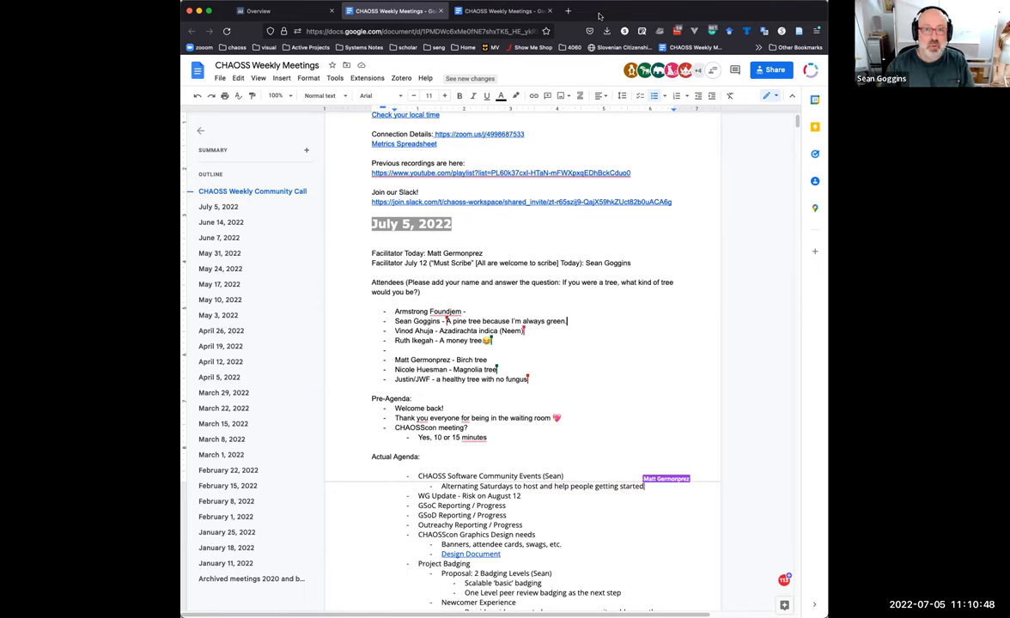
type("with te")
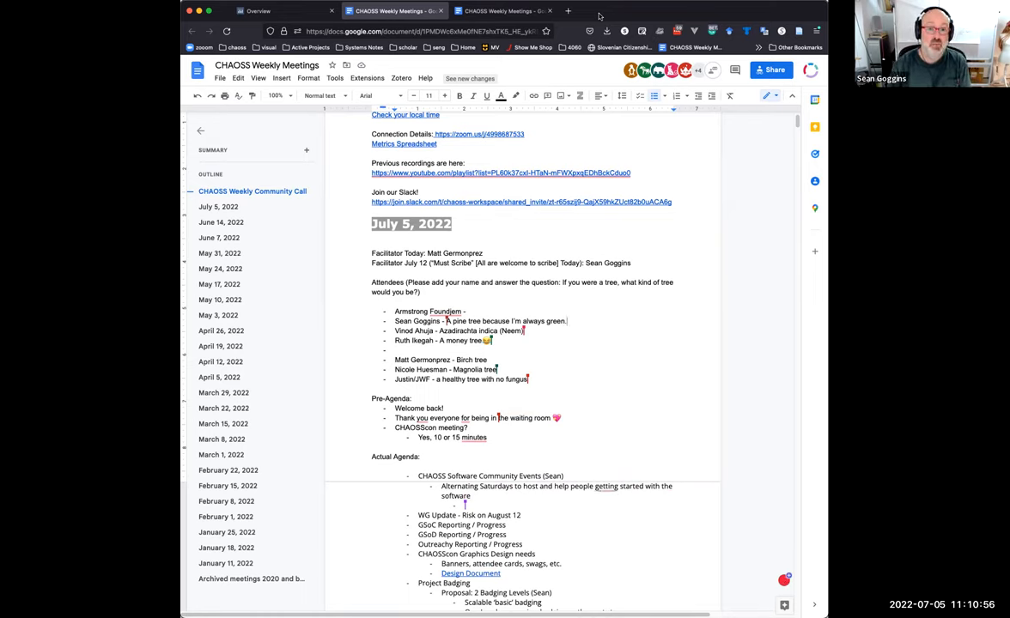
Step: Add Opararue Delight's mango tree and note 'It's on the CHAOSS Calendar' plus the 6am time change
type("Opal")
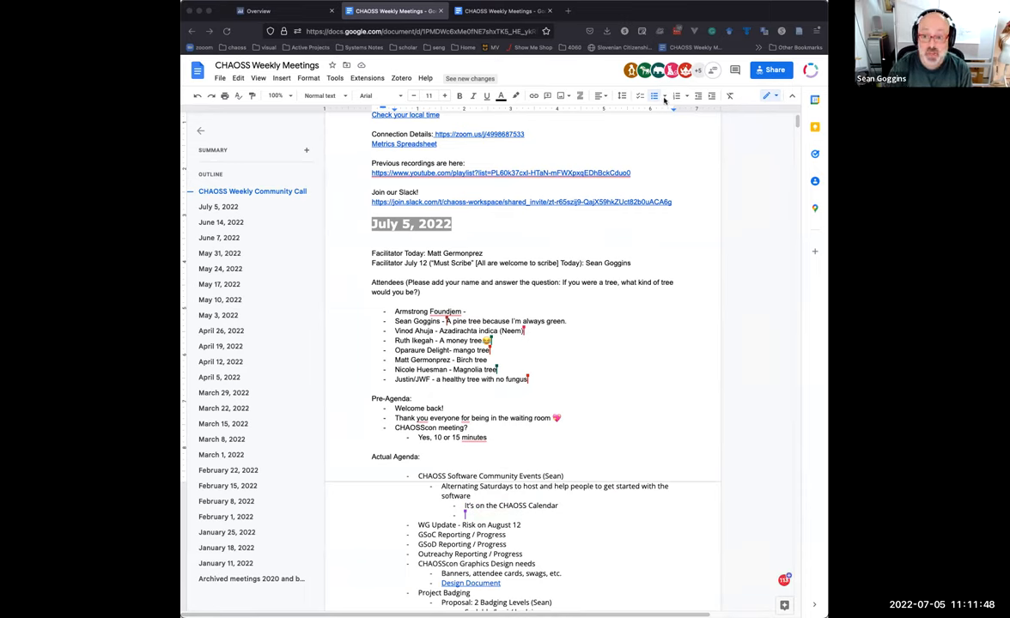
mouse_move(705, 284)
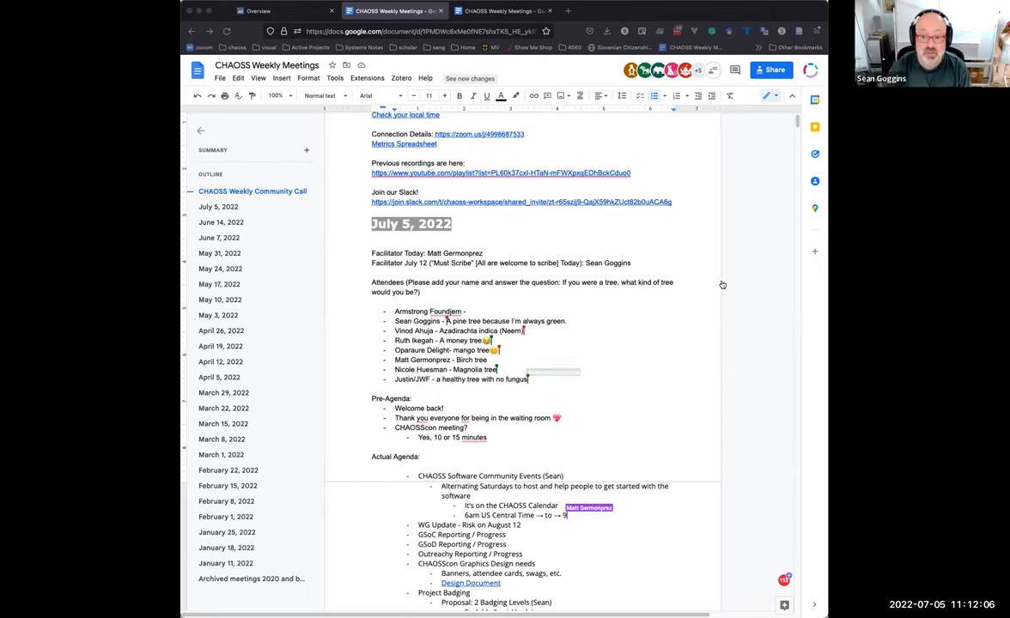
Step: Finish the 6am to 9:30am US Central Time note, highlight it pink, and add Katie's Whomping Willow
type(":30am US Centr")
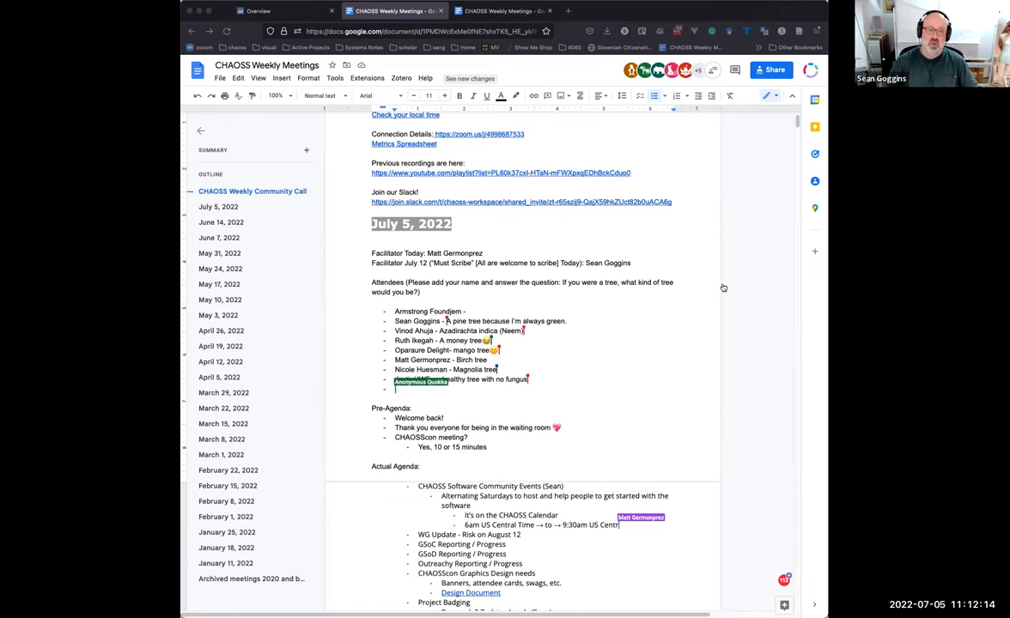
type("Katie Schueths - Weep")
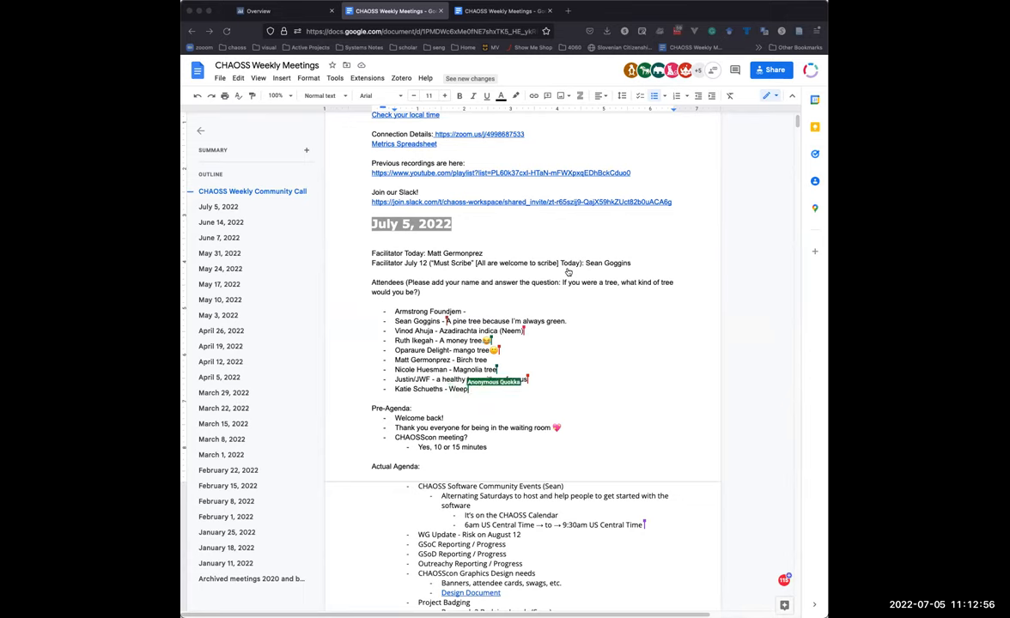
type("ing W")
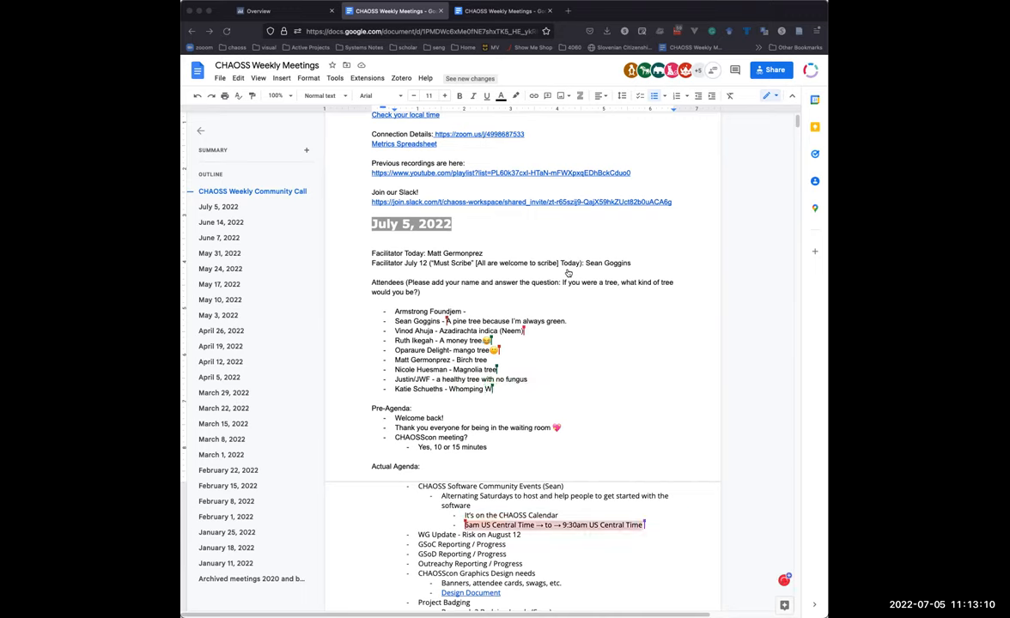
type("illow")
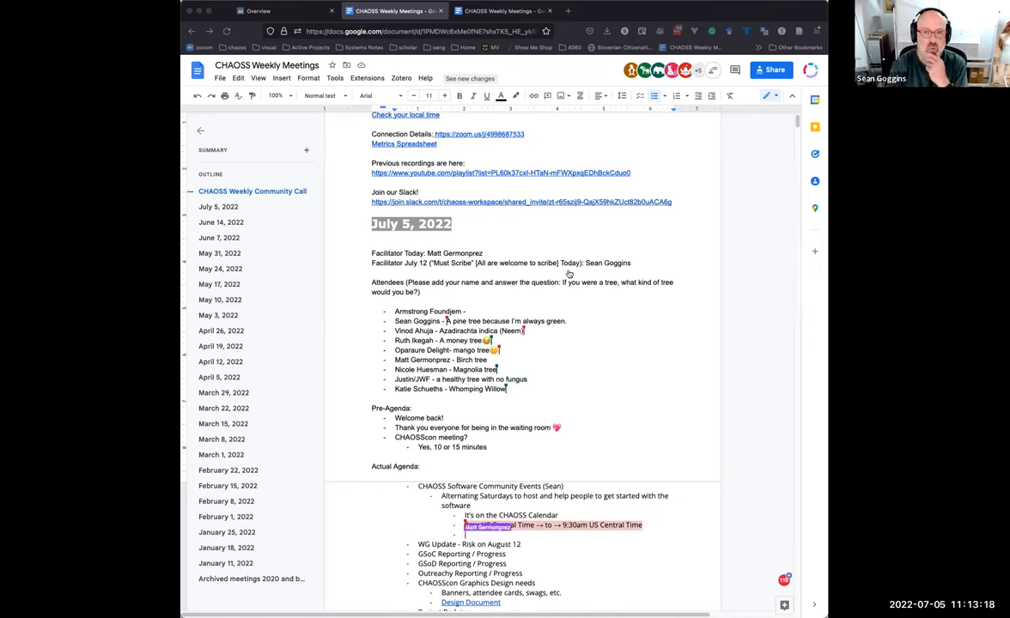
Step: Note sessions run 9am to 9:30am US Central Time and 'They can/will be recorded'
type("They can/will be recorded")
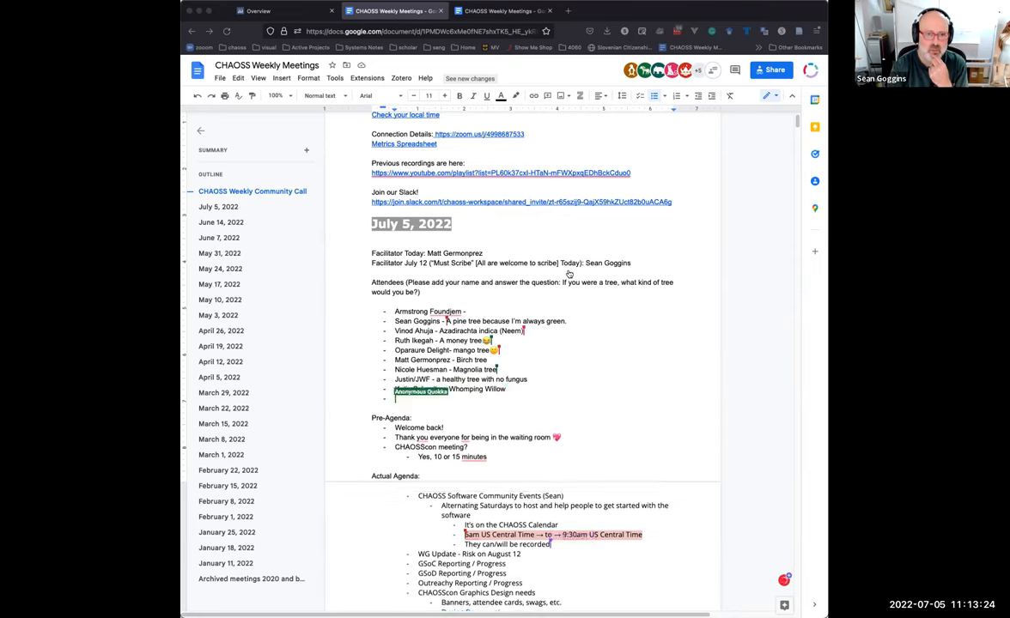
type("Katie Schueths -")
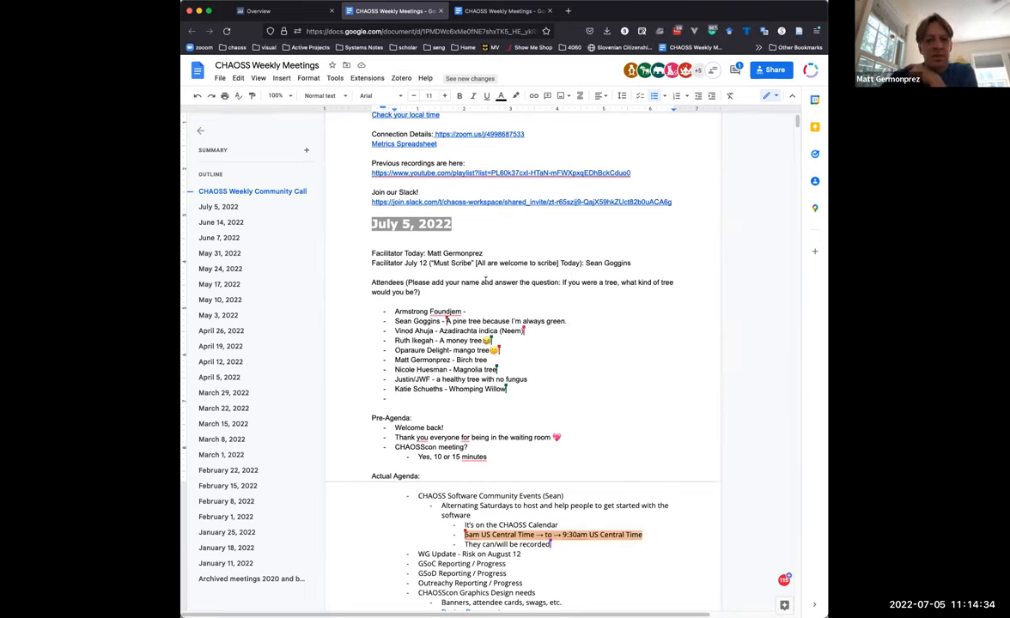
Step: Scroll down to the WG Update and Project Badging agenda items
scroll("down", 3)
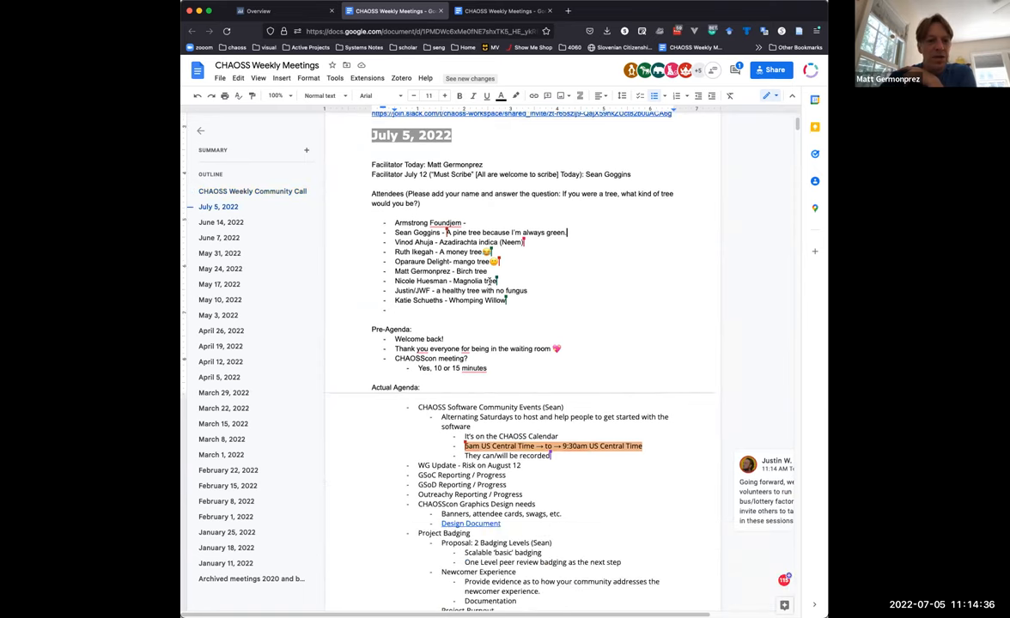
scroll("down", 3)
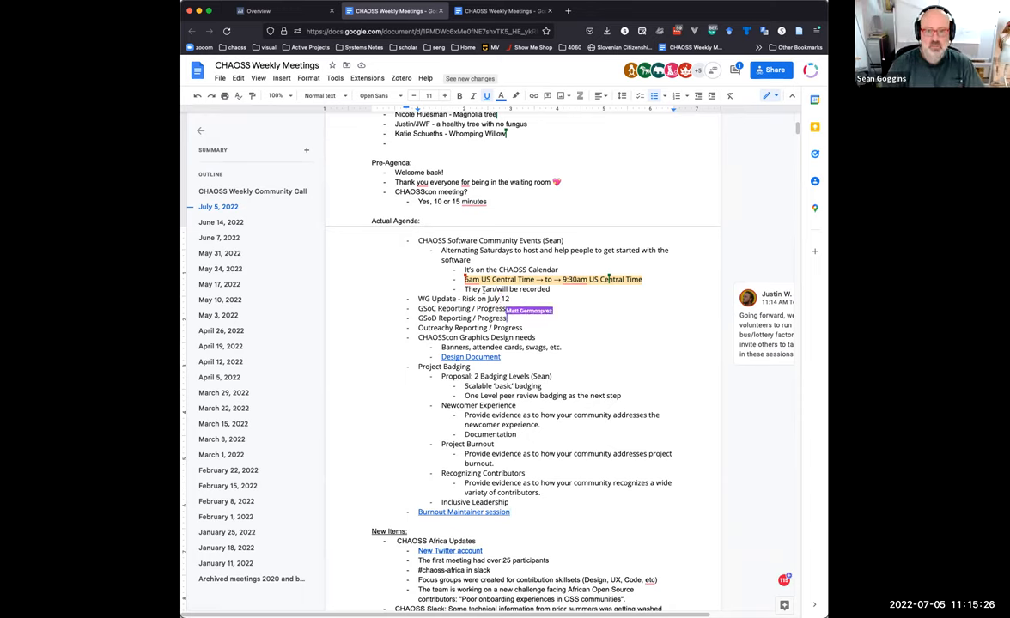
Step: Add an empty sub-point under GSoC and 'This has been going well' under GSoD Reporting / Progress
type("This has been going well")
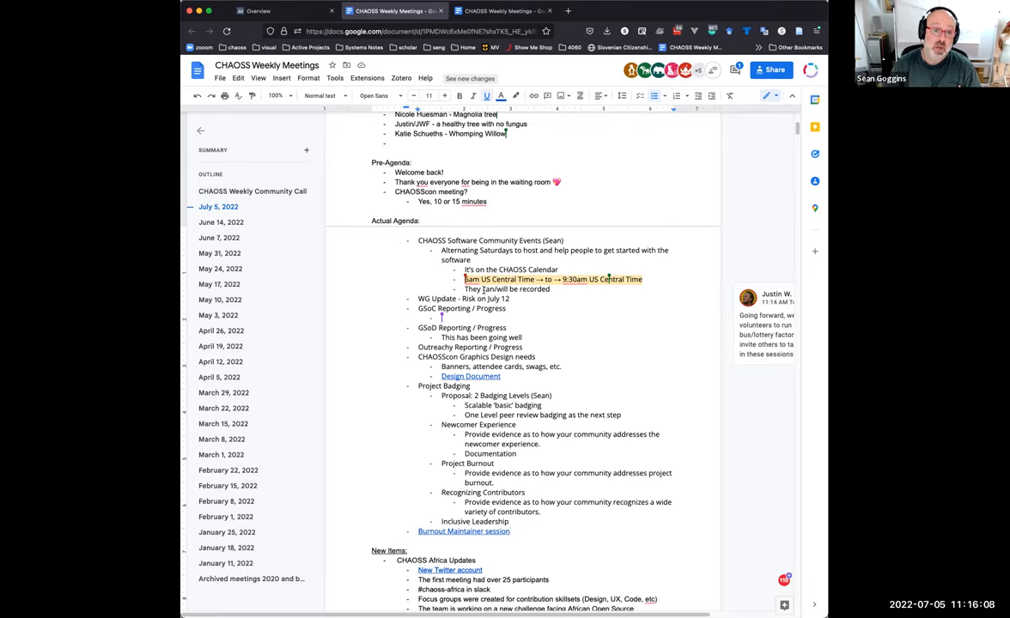
Step: Record GSoC reporting July 25th and GSoD July 18th, then open the CHAOSS DESIGN document
type("July 18th is the second reporting")
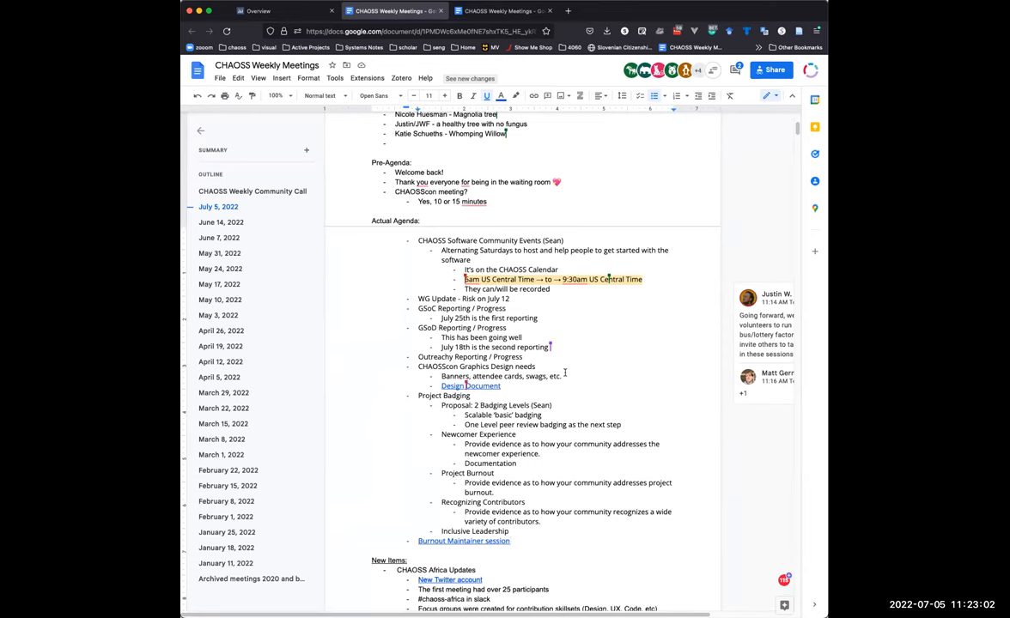
mouse_move(528, 481)
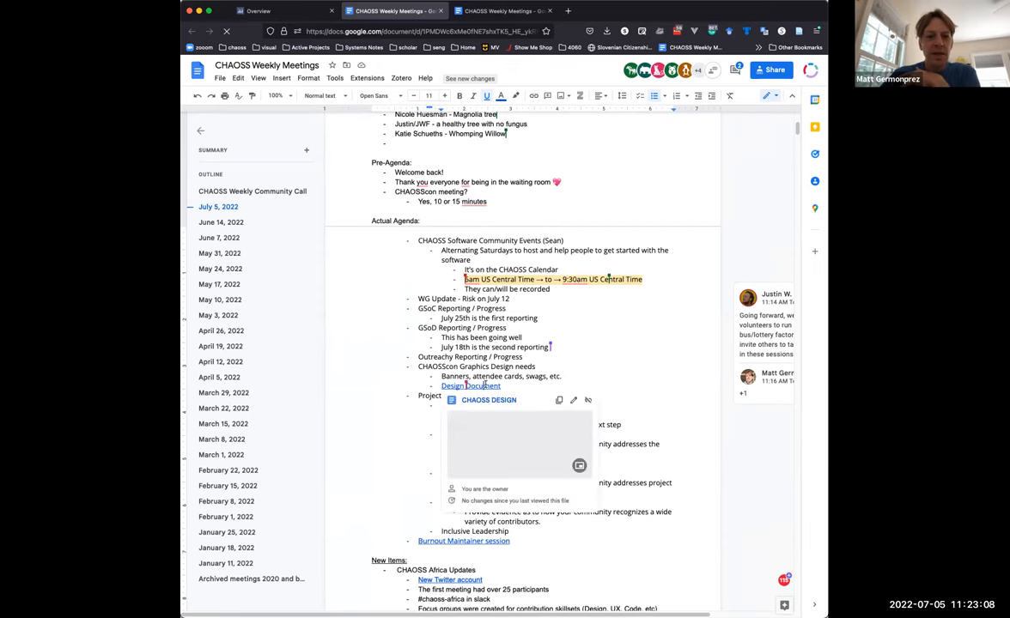
left_click(488, 400)
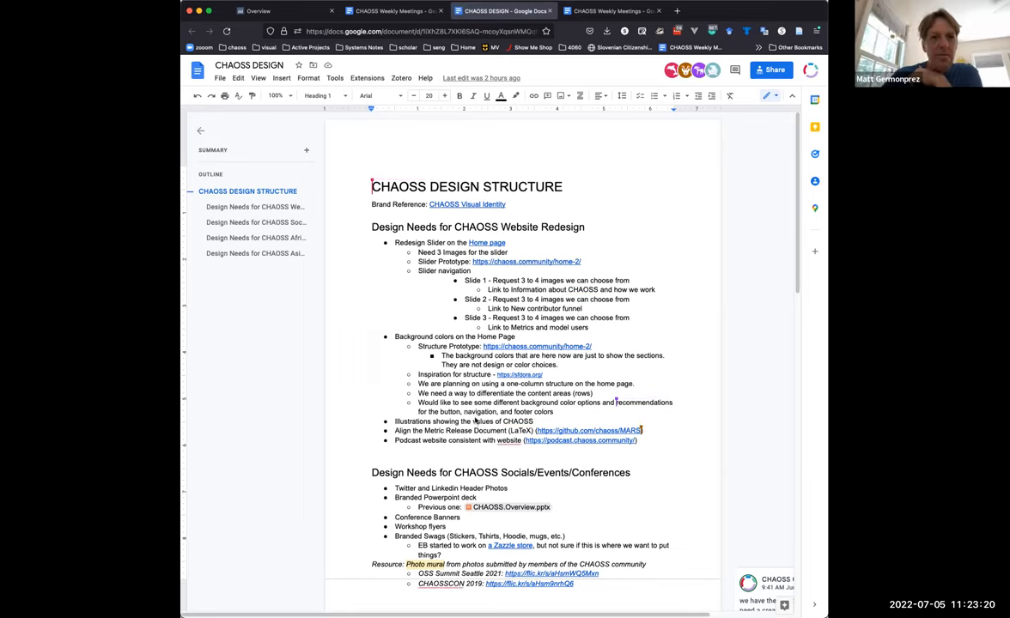
mouse_move(477, 419)
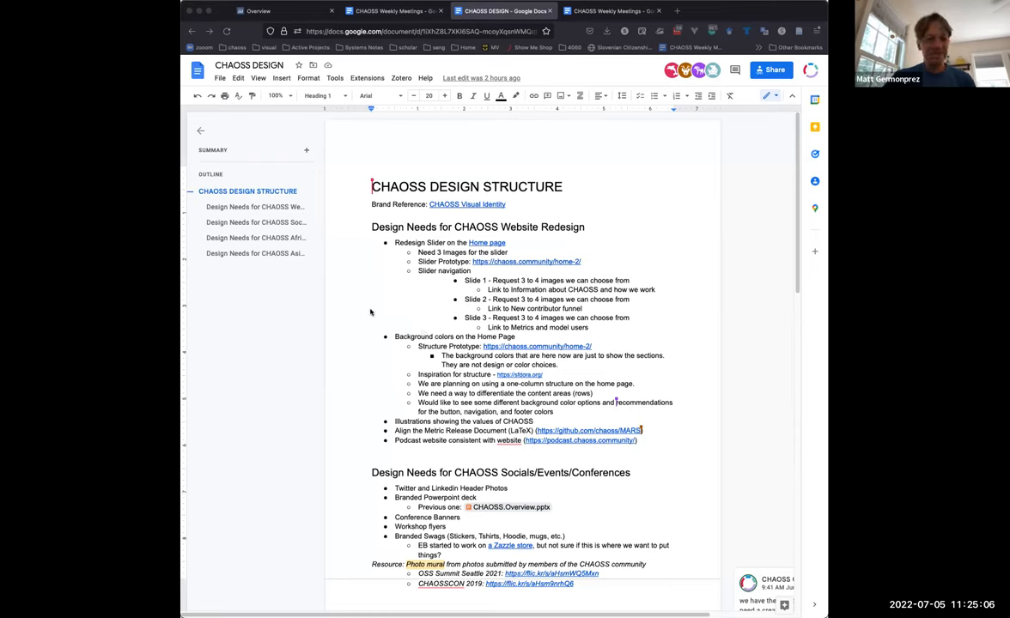
mouse_move(718, 310)
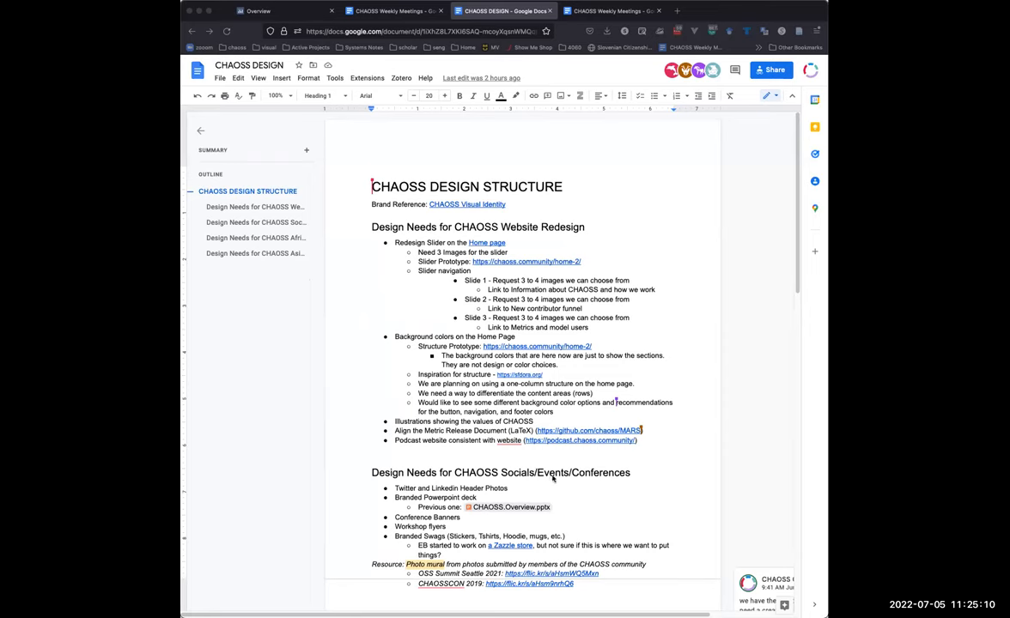
mouse_move(571, 468)
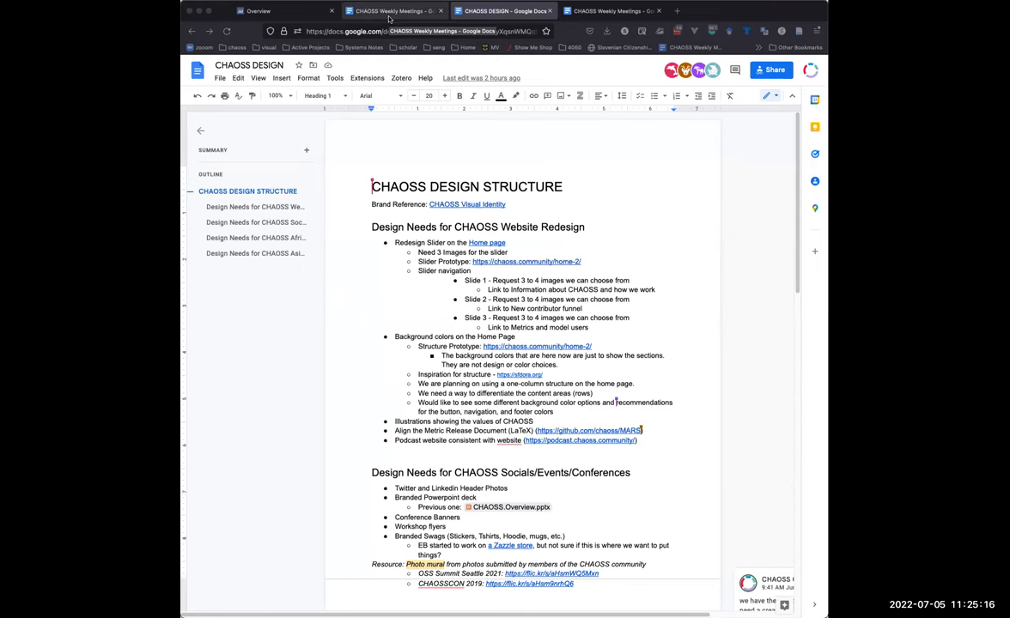
Step: Switch to the CHAOSS Weekly Meetings browser tab to return to the notes
left_click(390, 11)
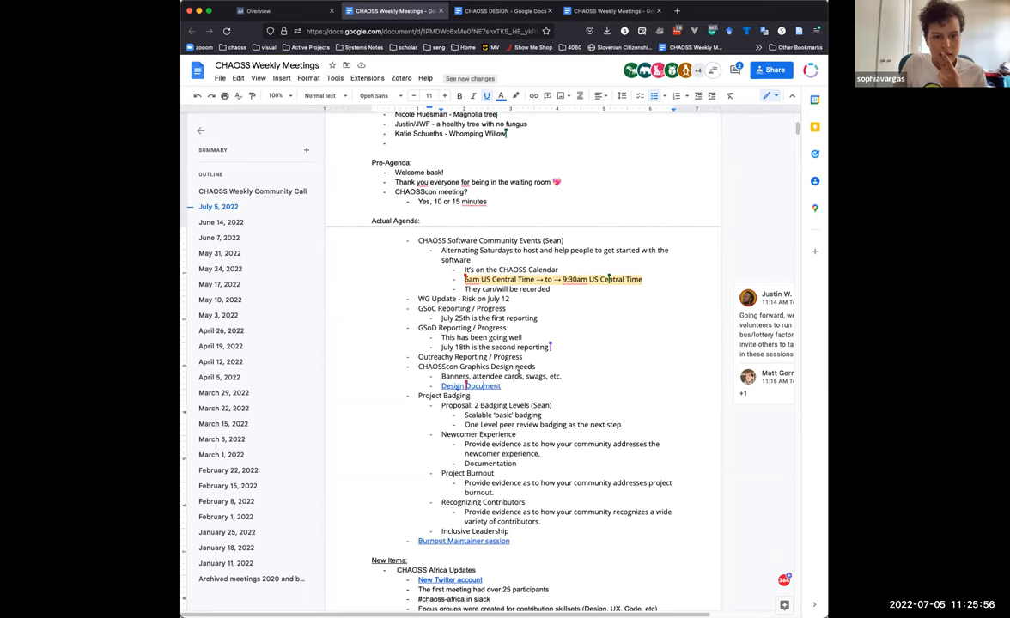
scroll("down", 3)
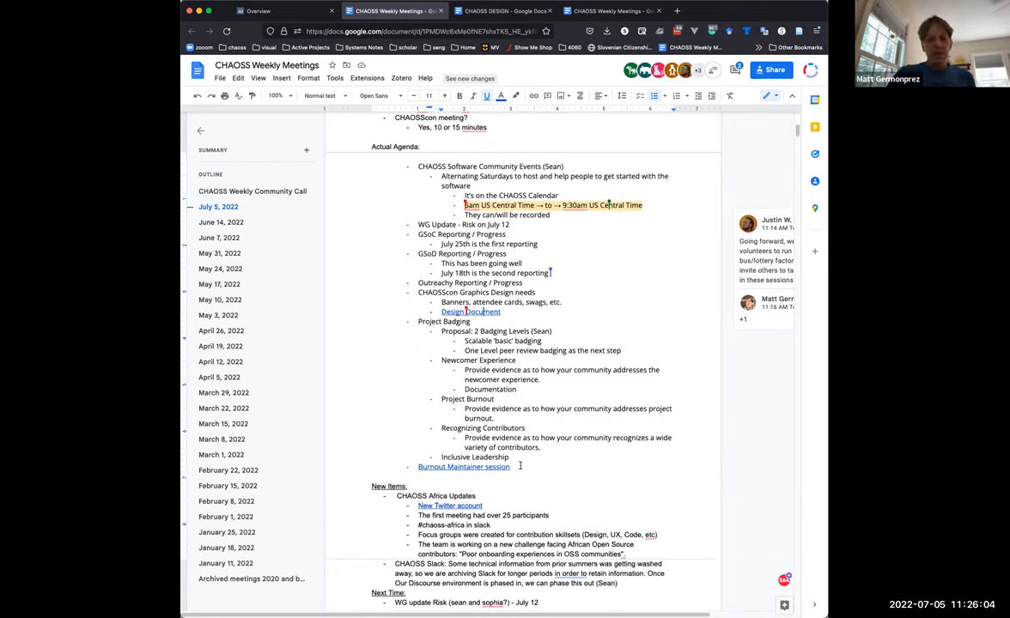
Step: Add a new bullet below 'Burnout Maintainer session' and type 'PRoject' on it
key("Enter")
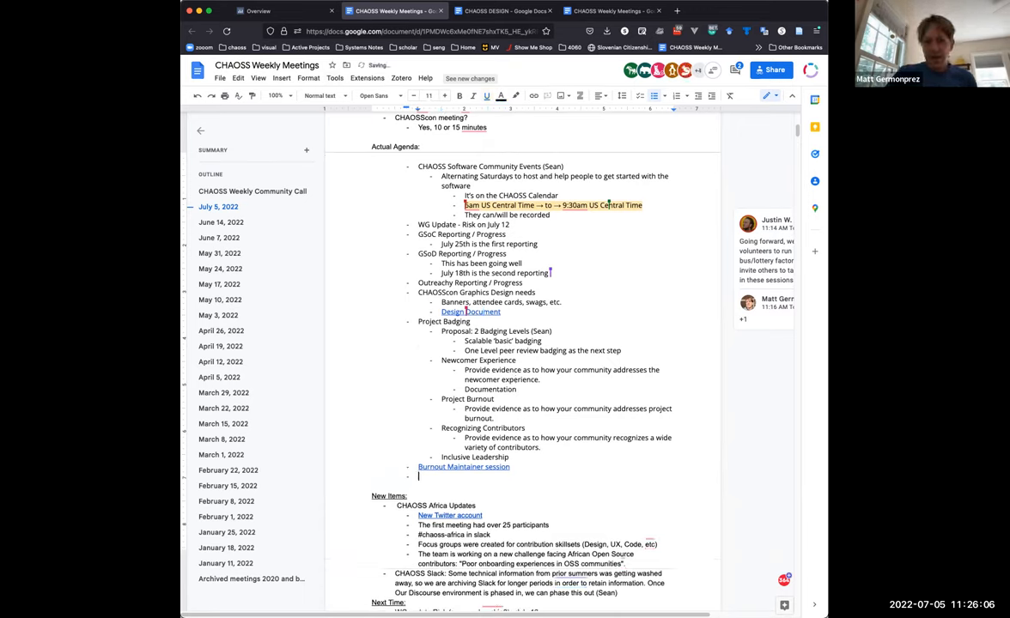
type("PRoject")
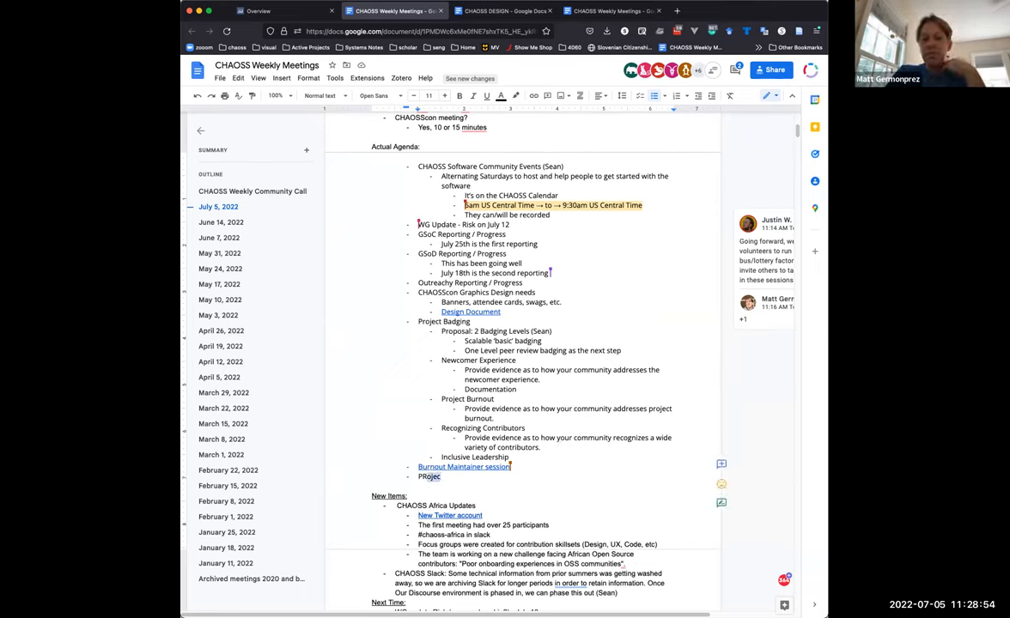
key("Backspace")
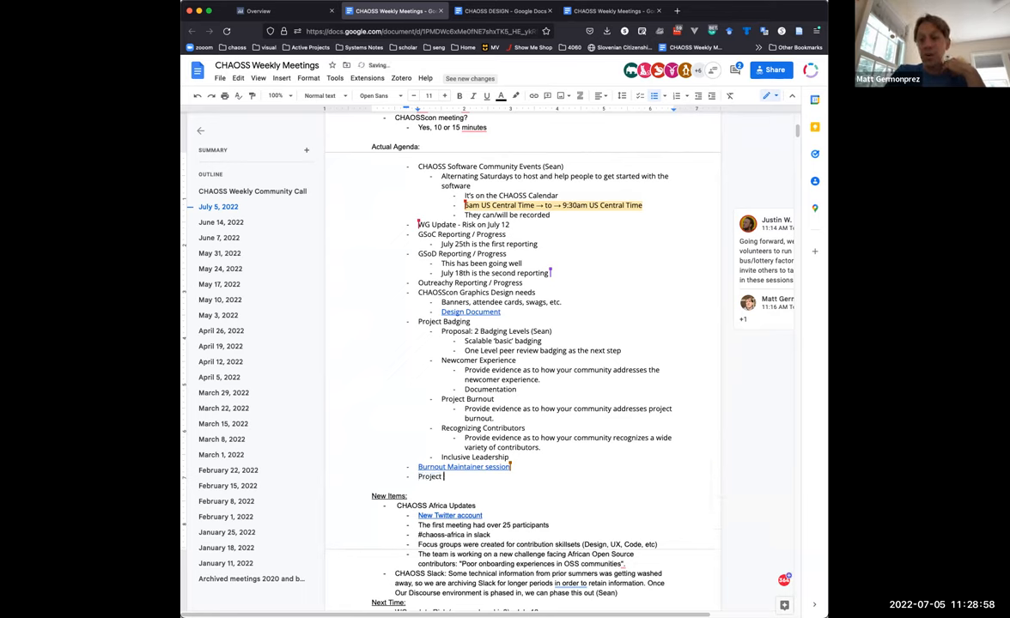
type("SanDiego")
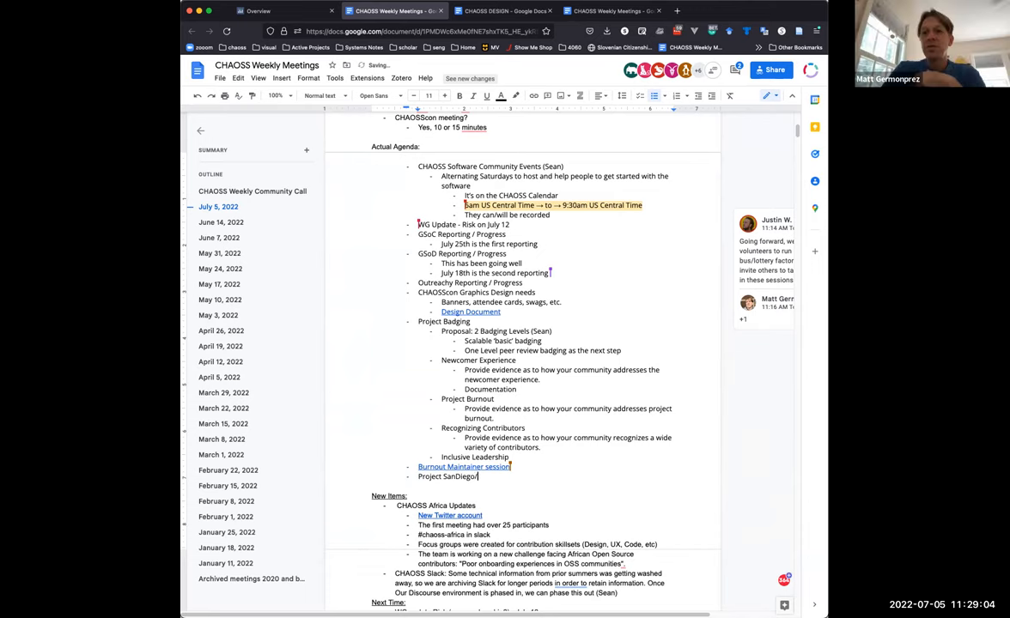
type("/explorer")
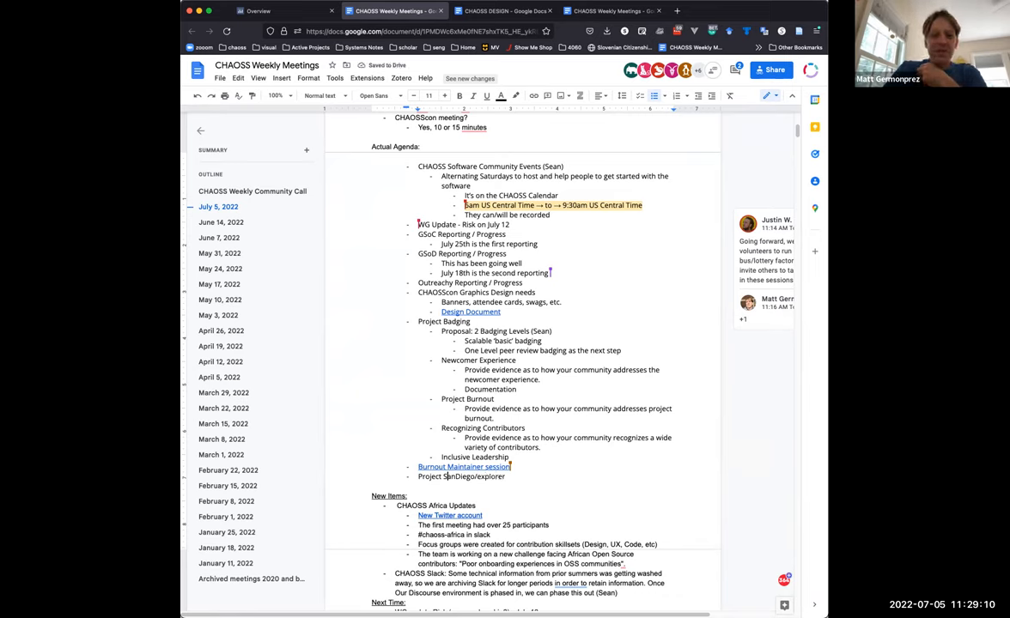
type("https://")
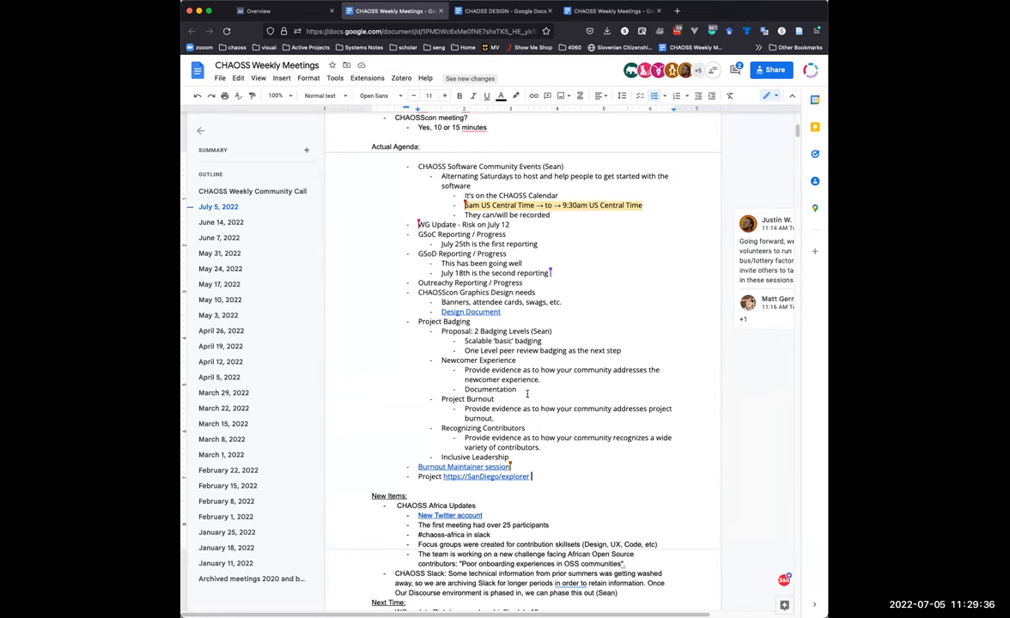
mouse_move(528, 393)
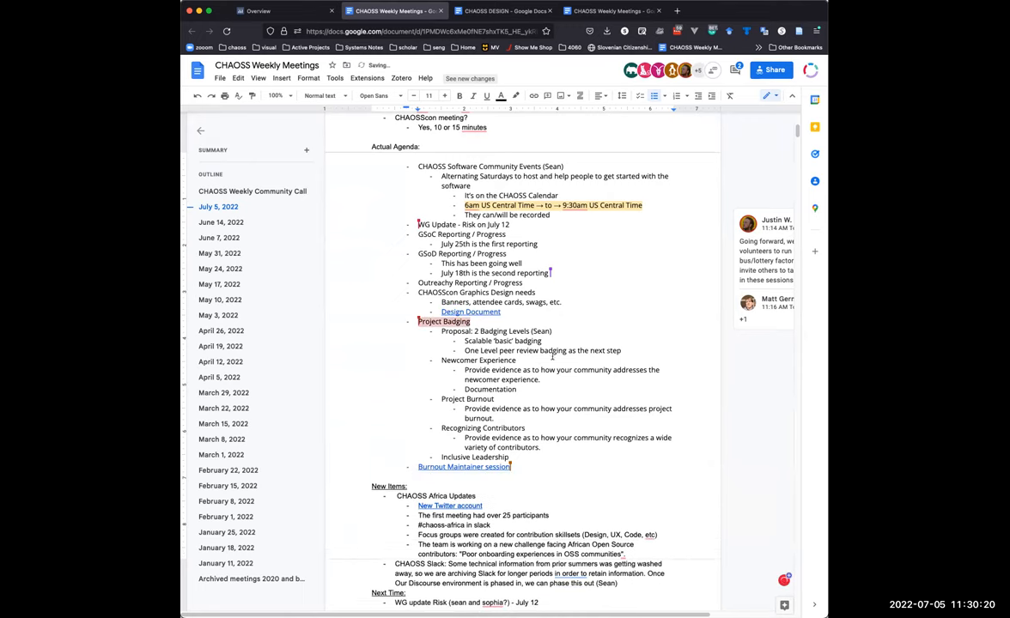
scroll("down", 3)
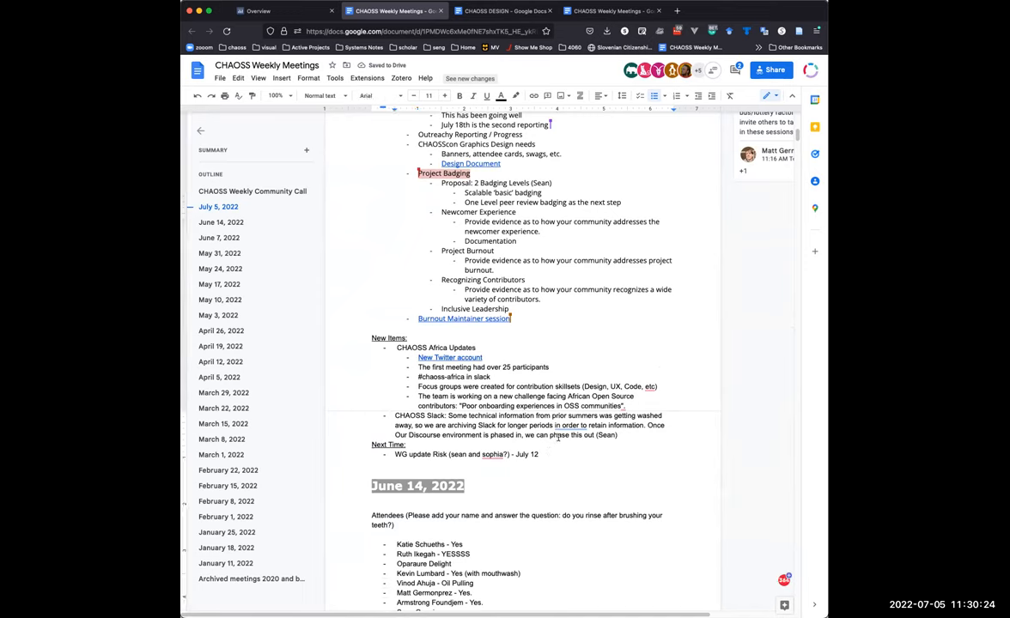
type("Project https://SanDiego/explorer")
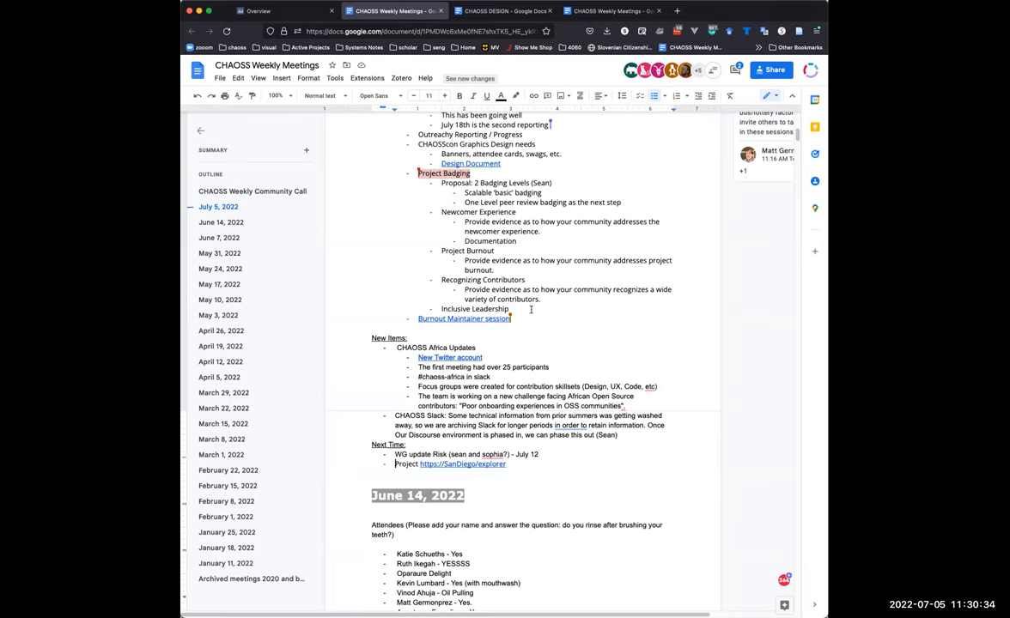
mouse_move(516, 333)
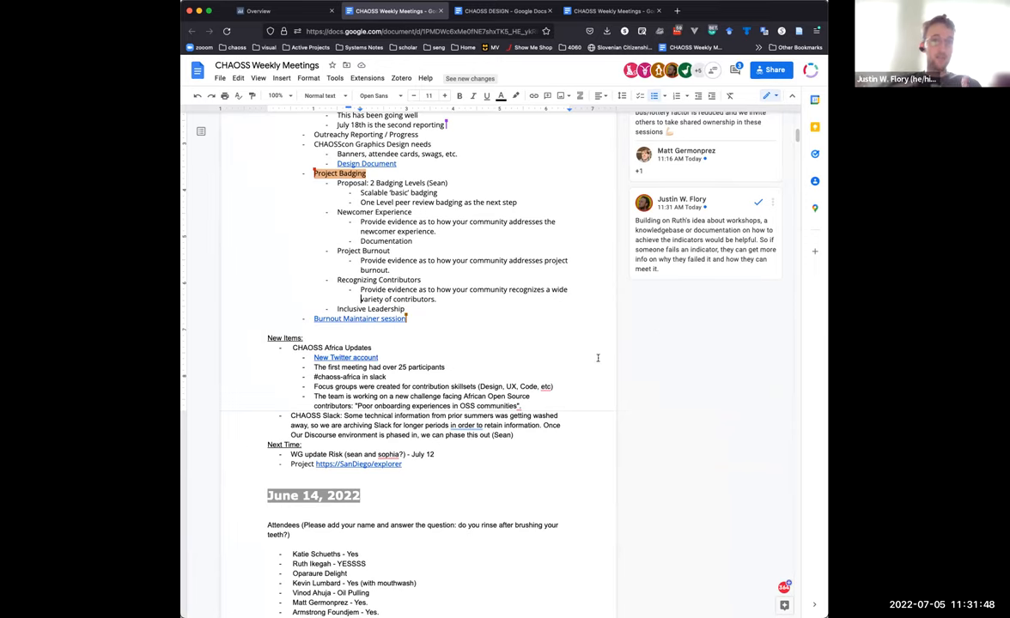
mouse_move(560, 358)
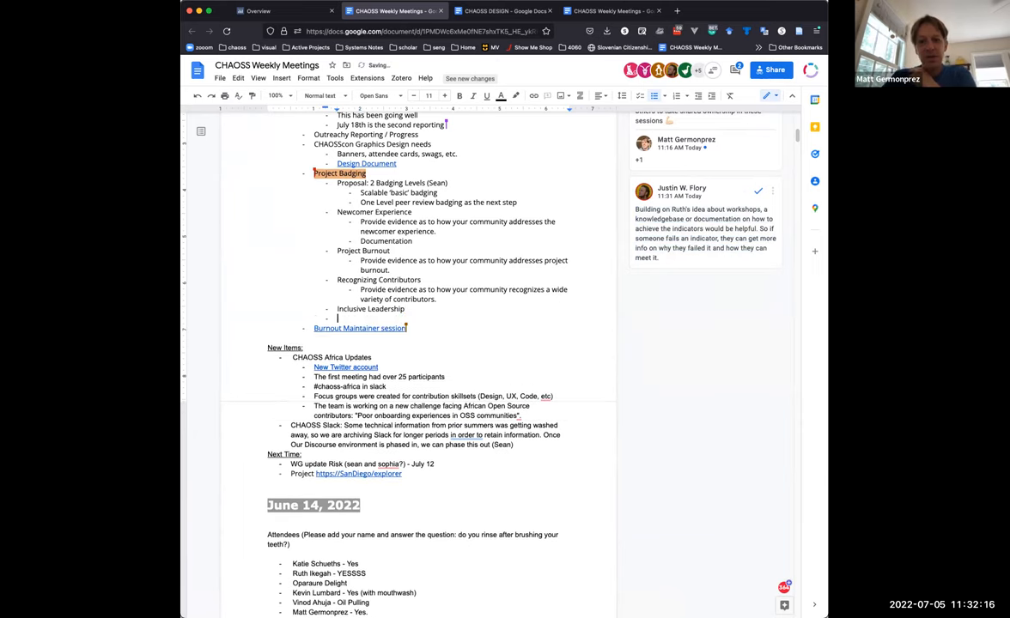
Step: Add an 'Other Notes:' sub-point with Justin's knowledgebase suggestion, credited '(Justin)'
type("Other Notes:")
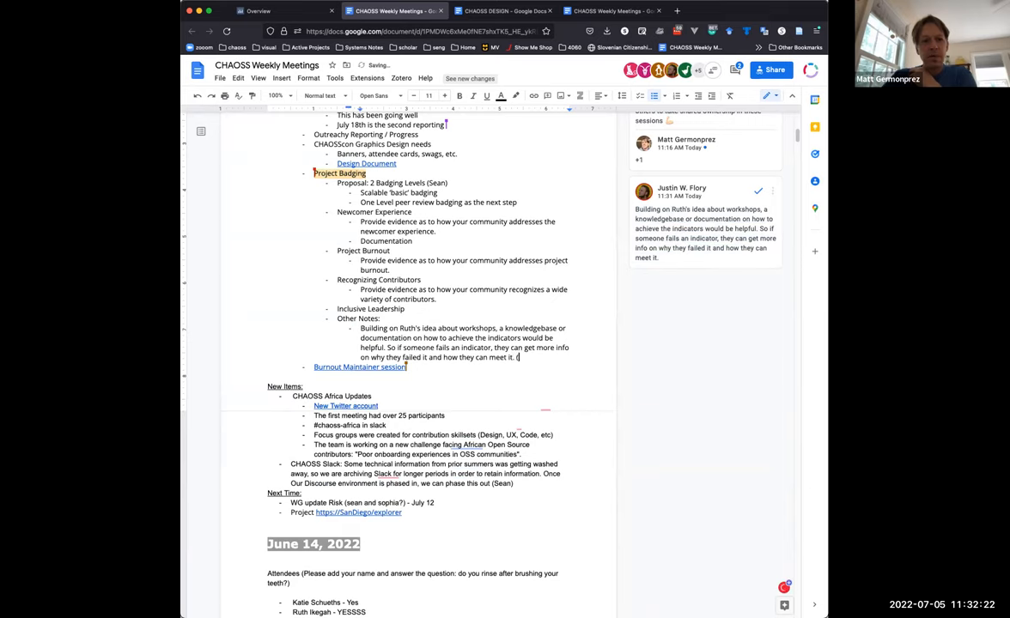
type("Justin)")
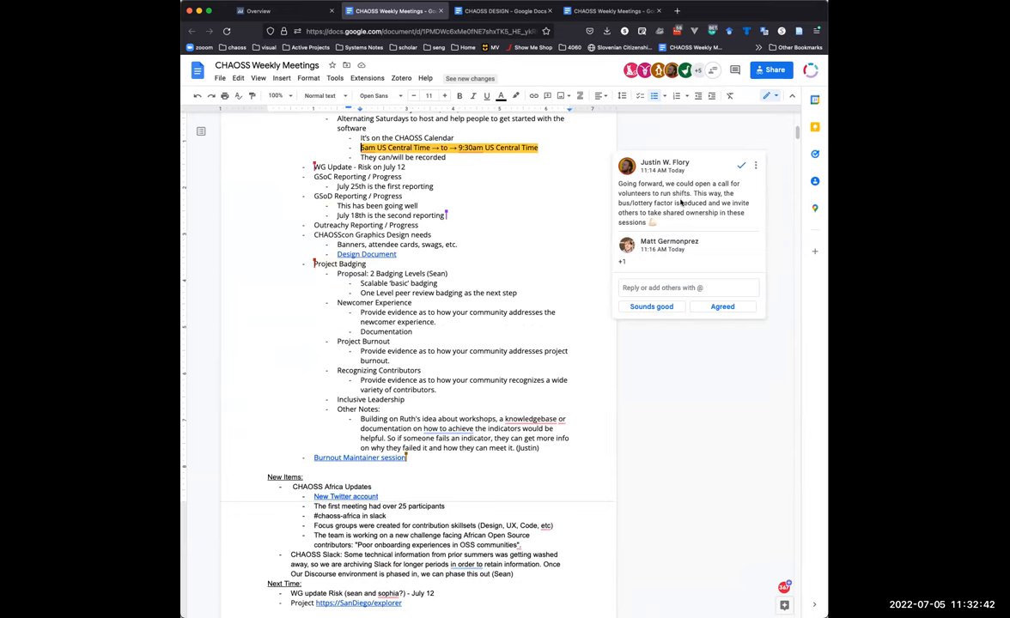
mouse_move(698, 249)
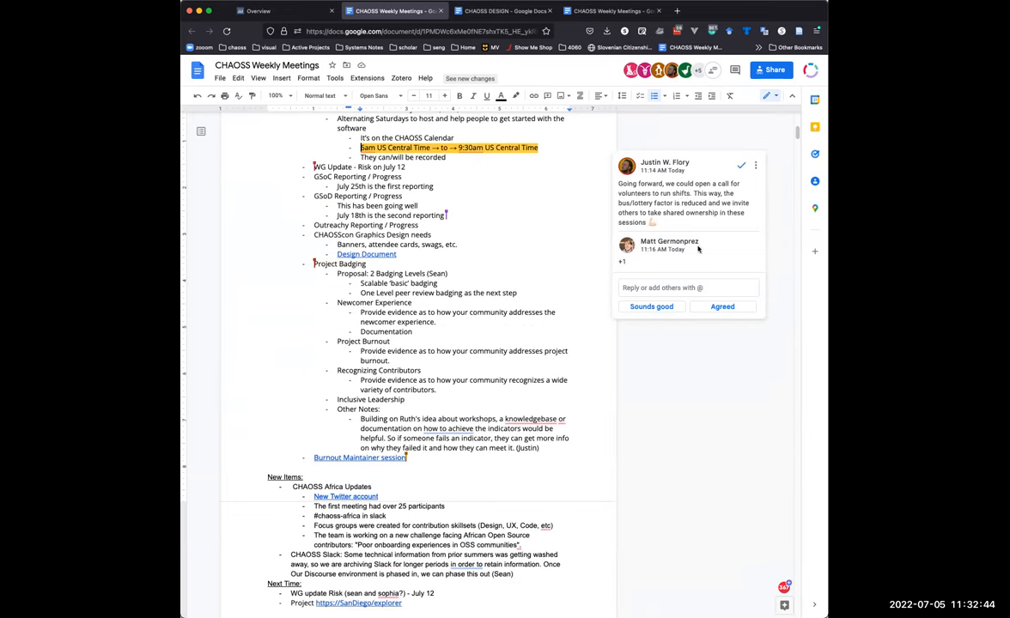
Step: Post an 'Agree +1' reply on Justin's volunteer-shifts comment thread
left_click(687, 288)
type("Agree +1")
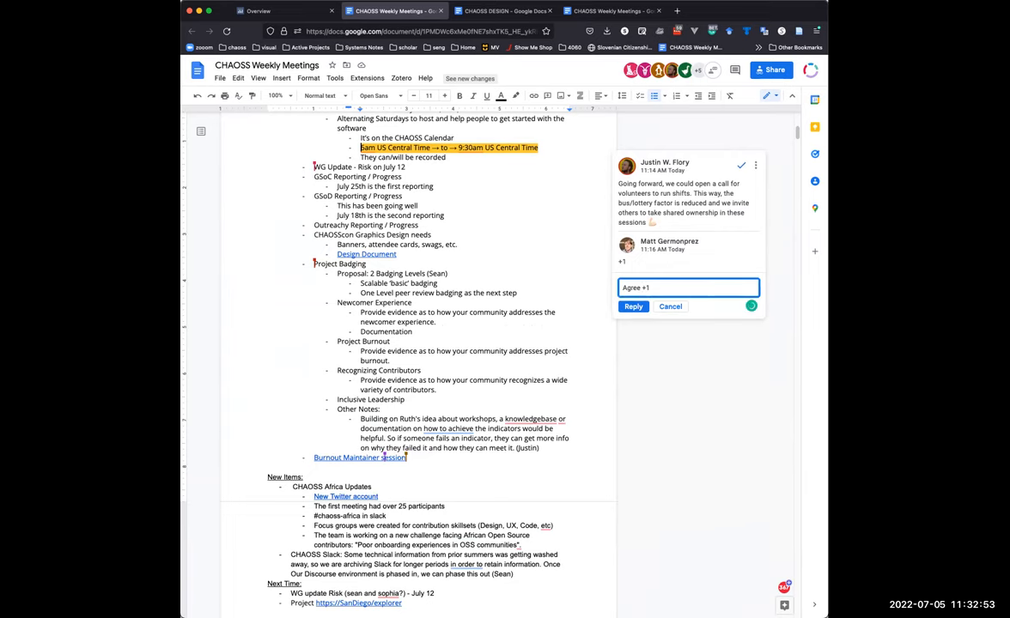
left_click(633, 306)
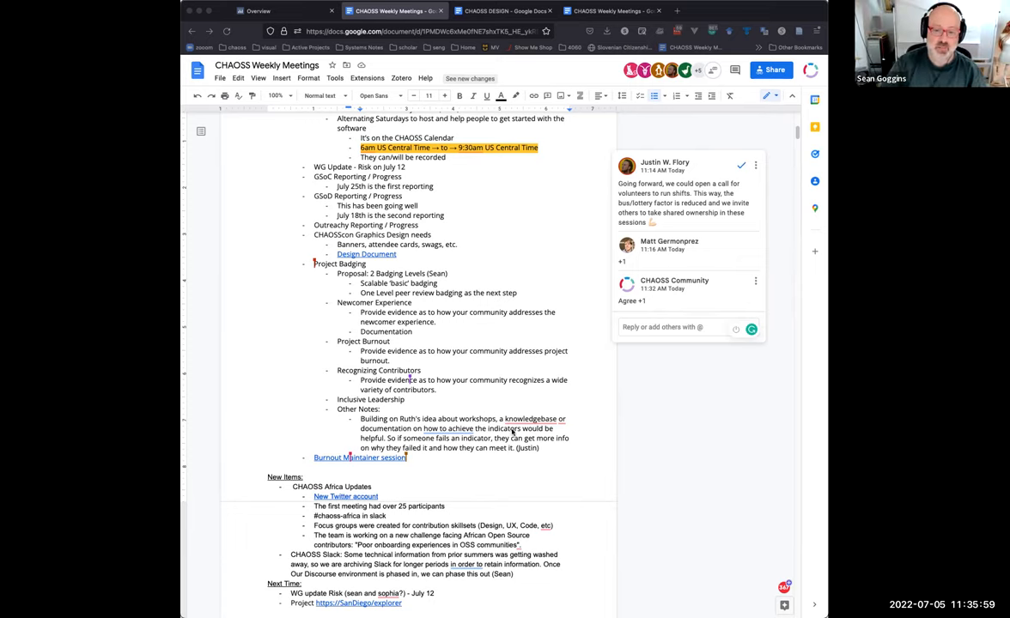
Step: Show the Grammarly suggestion to reword 'how to achieve' as 'achieving'
left_click(447, 429)
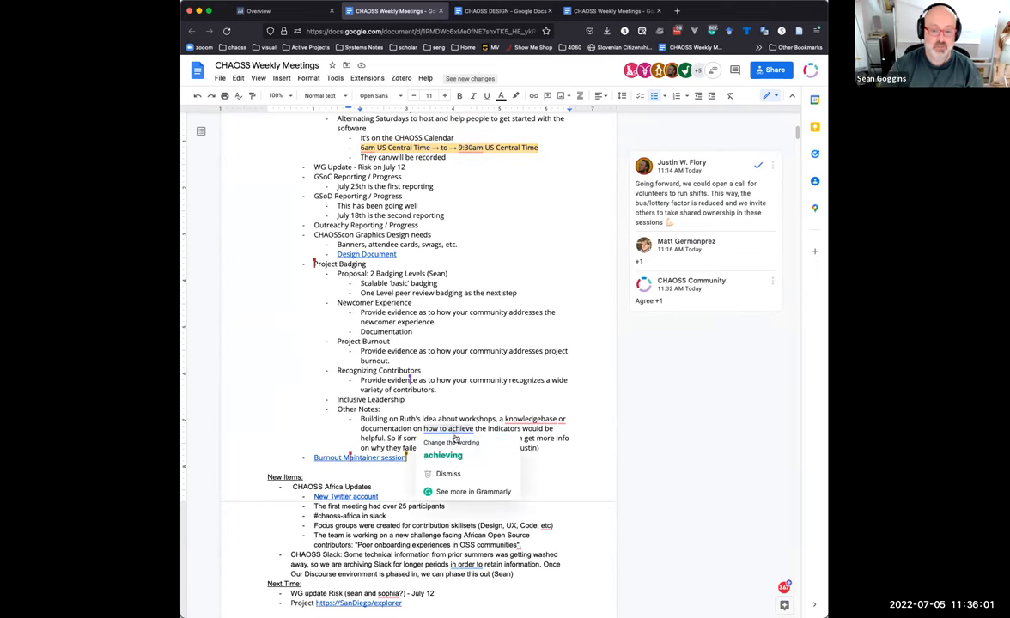